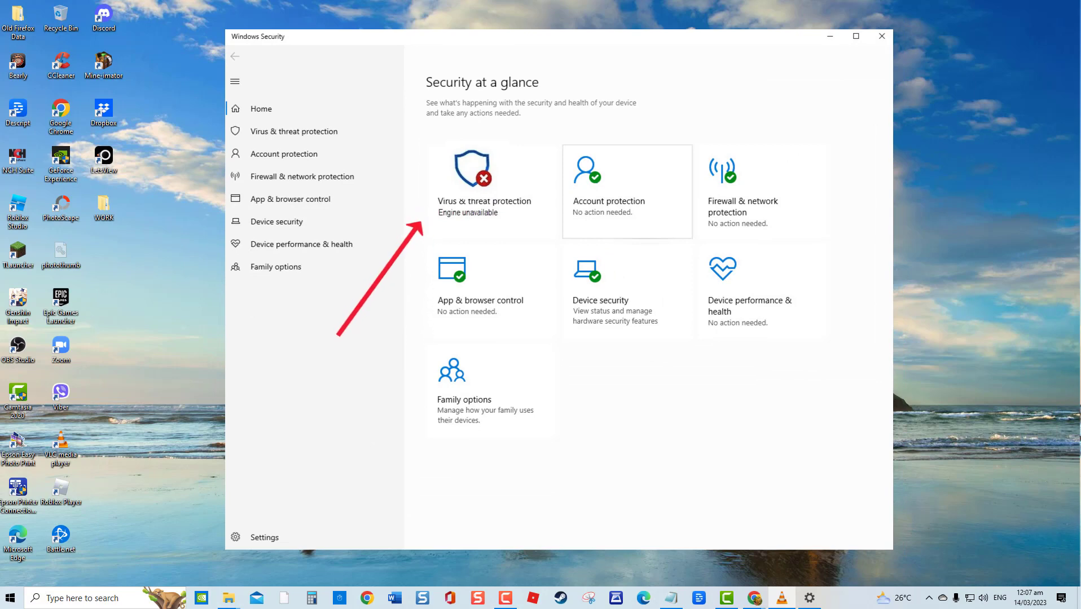
Close Windows Security after seeing virus protection's engine reported as unavailable
click(881, 35)
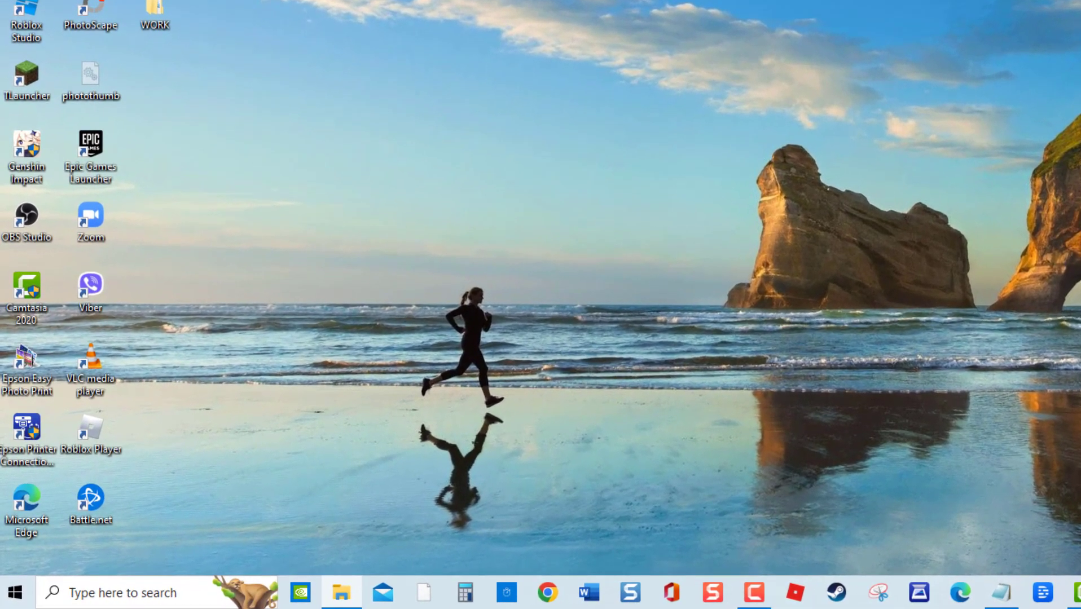
click(15, 590)
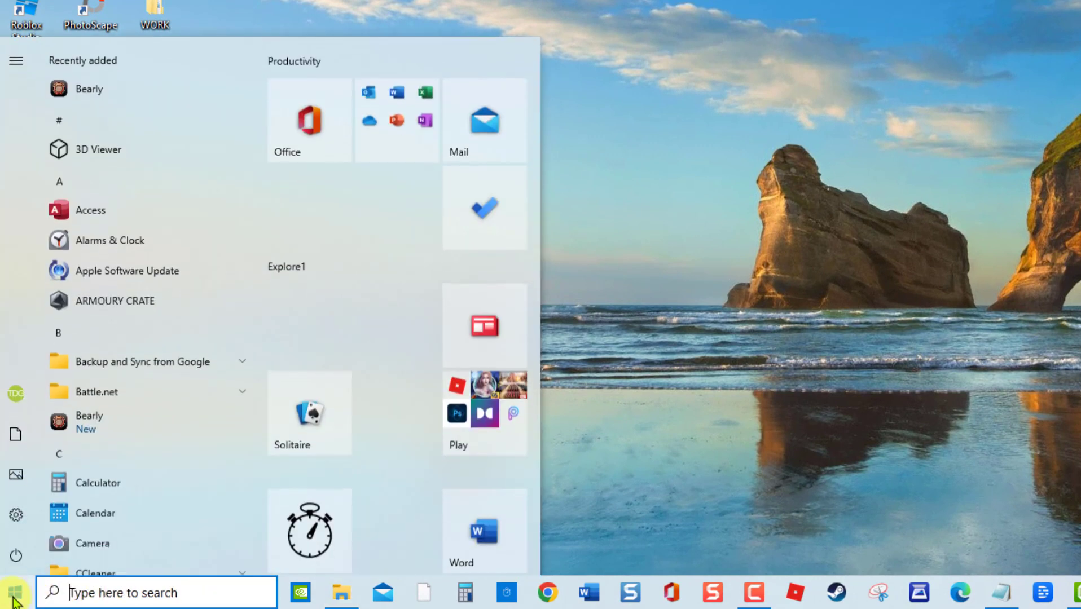
click(13, 554)
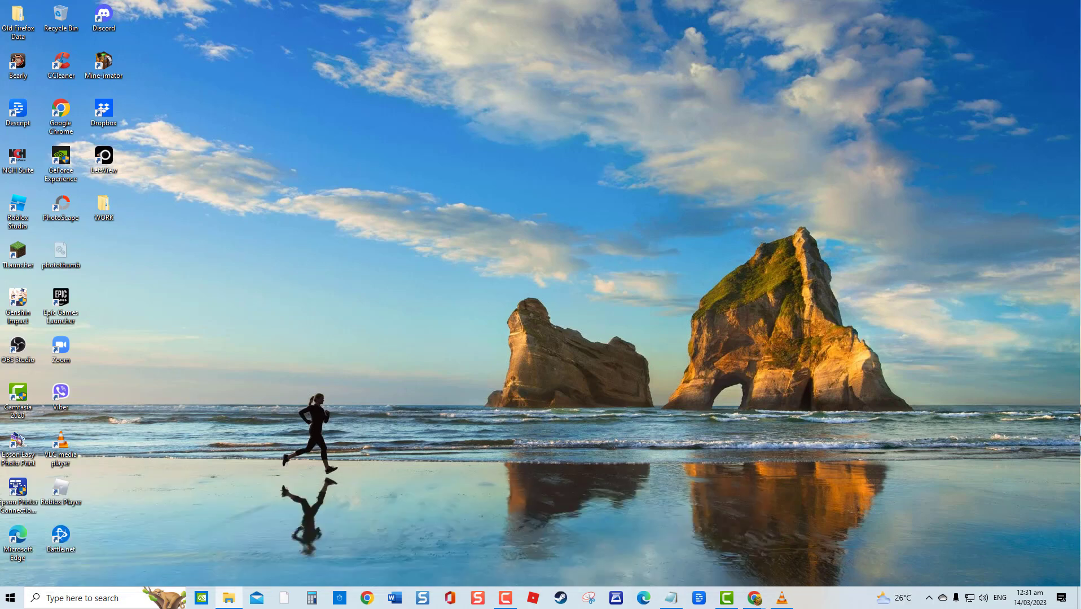
Expand the Windows Update entry under Update & Security > Troubleshoot > Additional troubleshooters
key(Win+I)
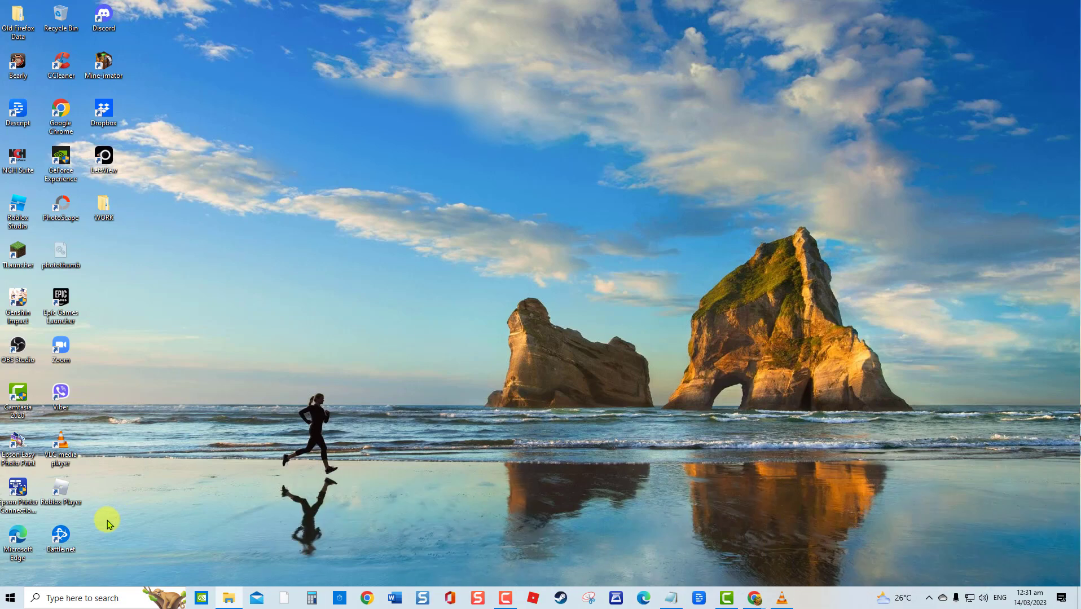
click(809, 597)
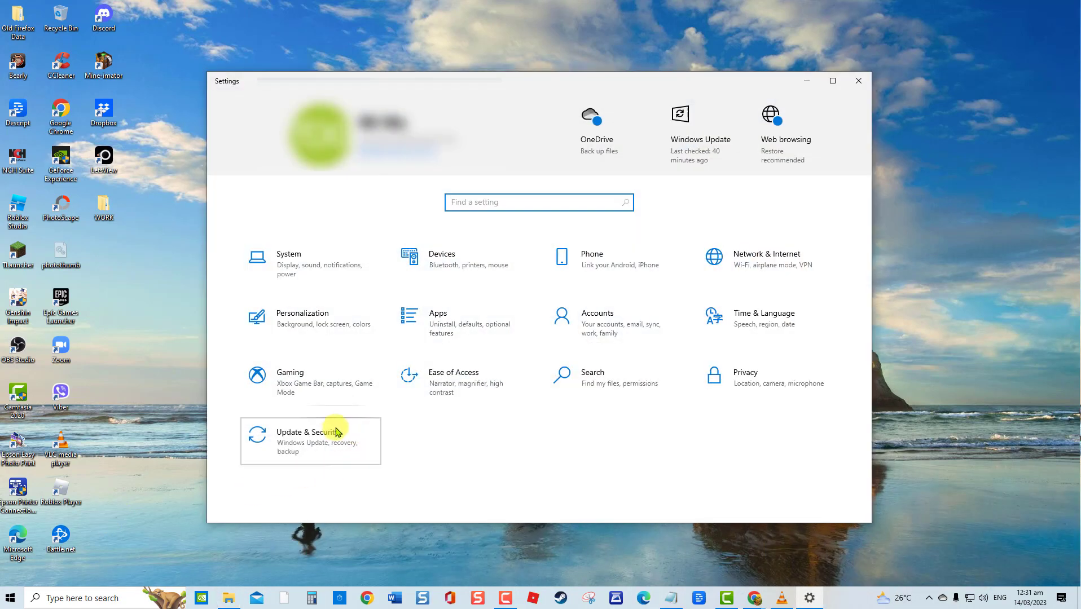
click(310, 441)
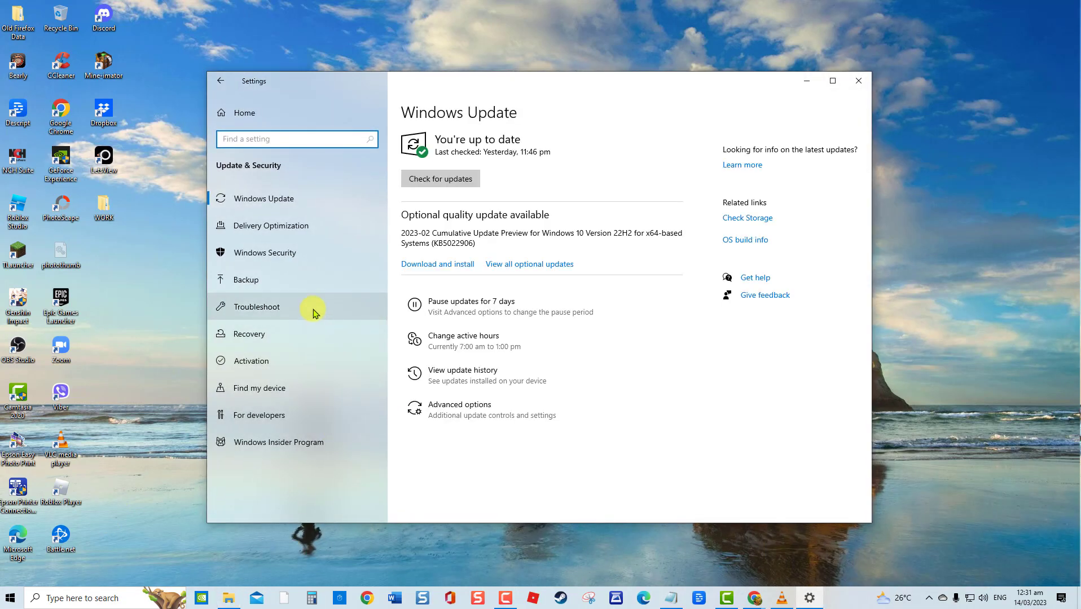
click(256, 307)
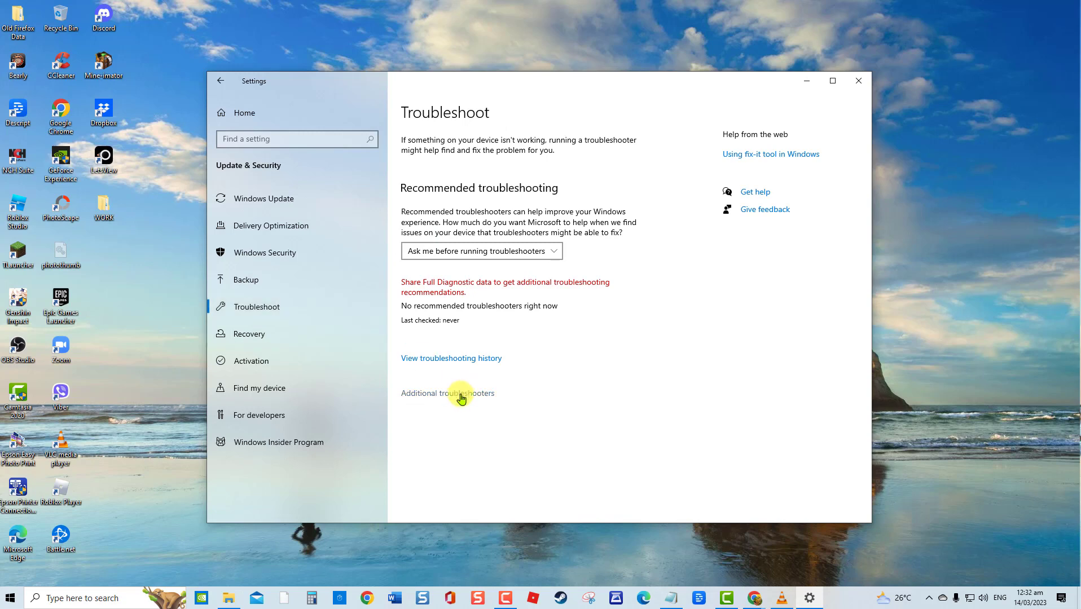
click(448, 393)
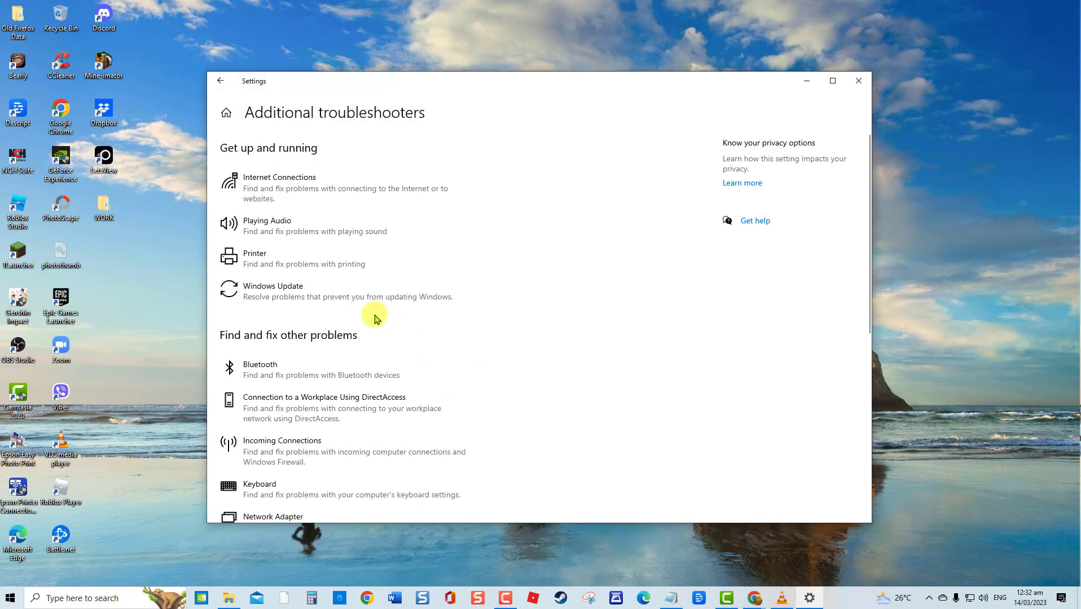
click(299, 290)
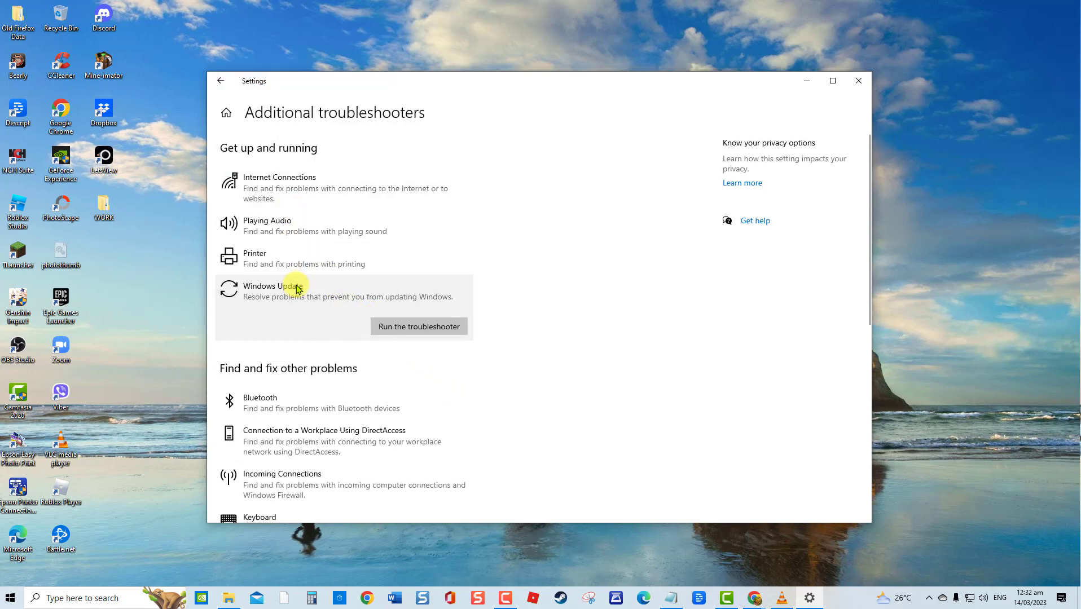
Run the Windows Update troubleshooter, dismiss its no-problem-found result, and close Settings
click(419, 327)
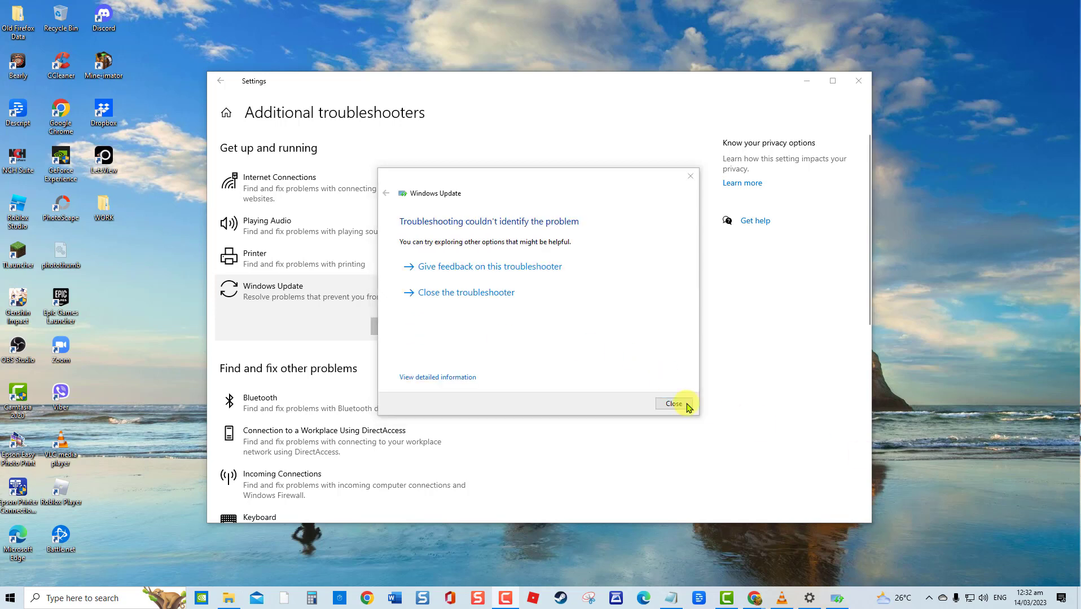
click(673, 403)
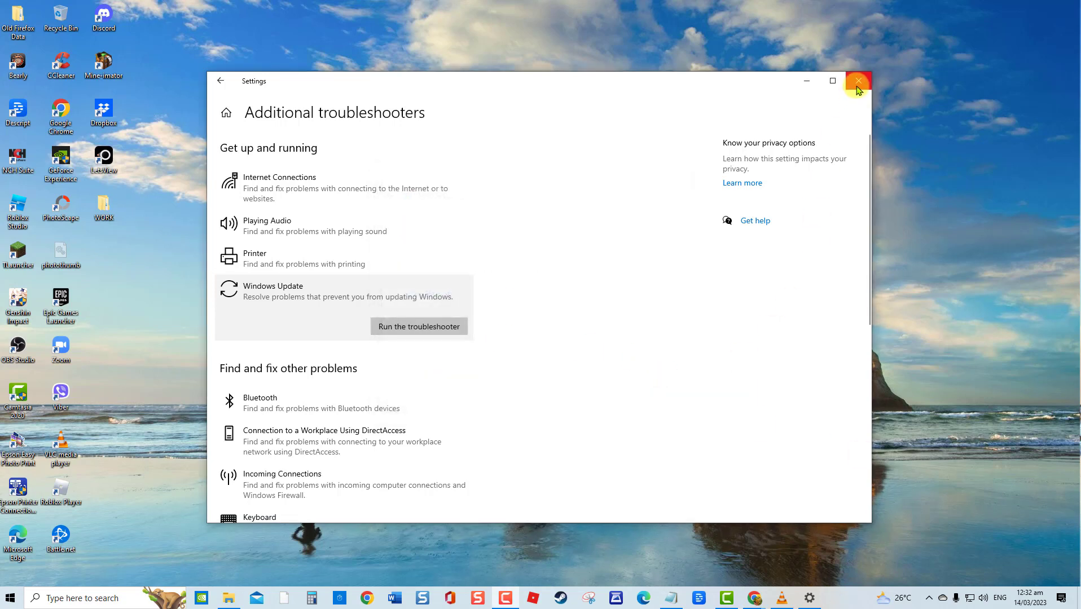
click(858, 81)
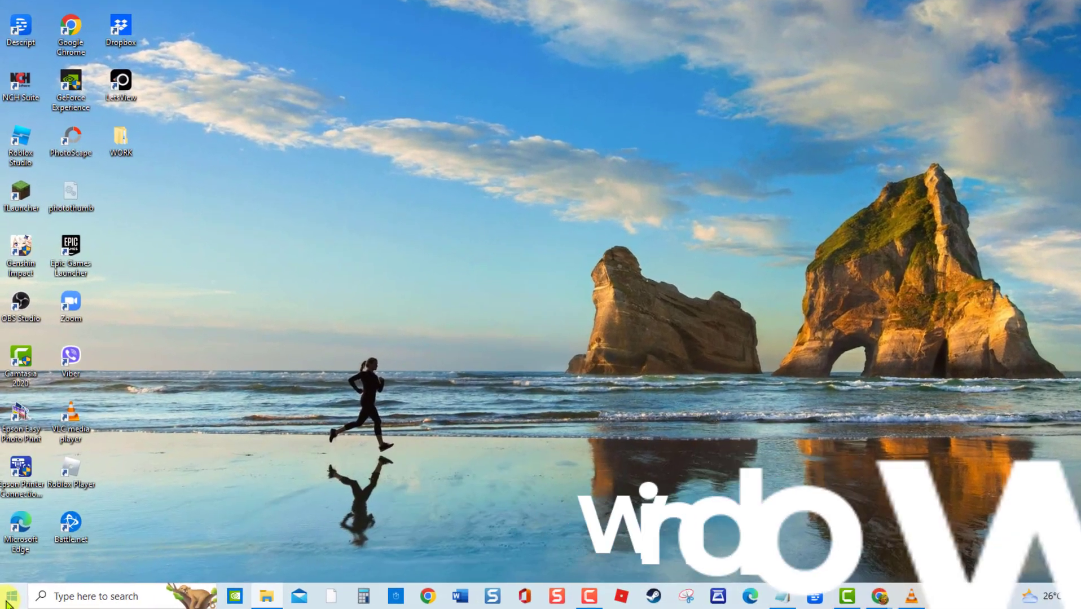
Launch services.msc from Run and restart the Security Center service
key(win+r)
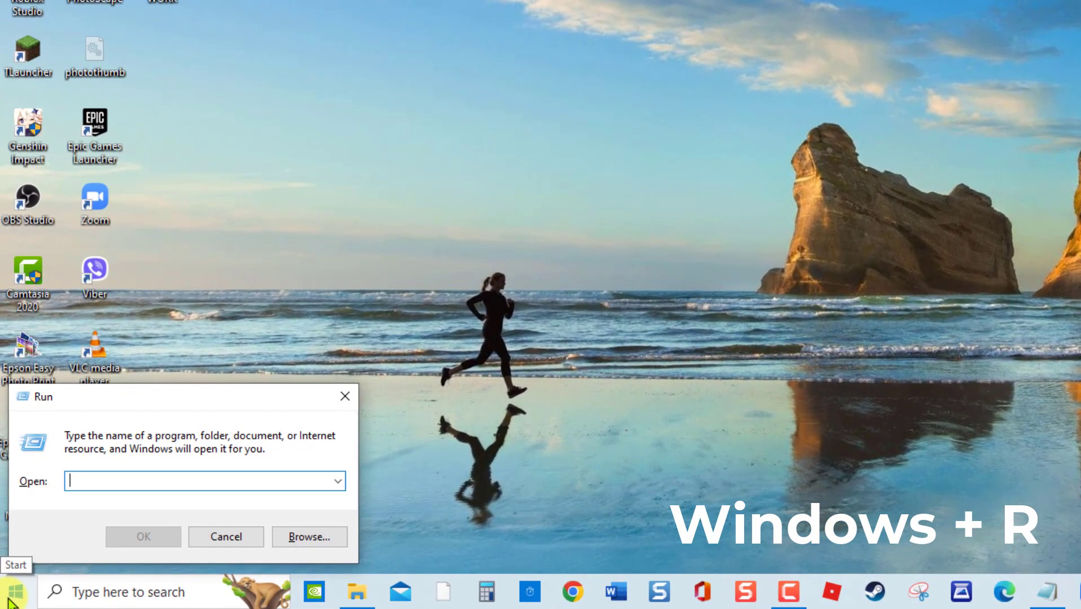
text(services.msc)
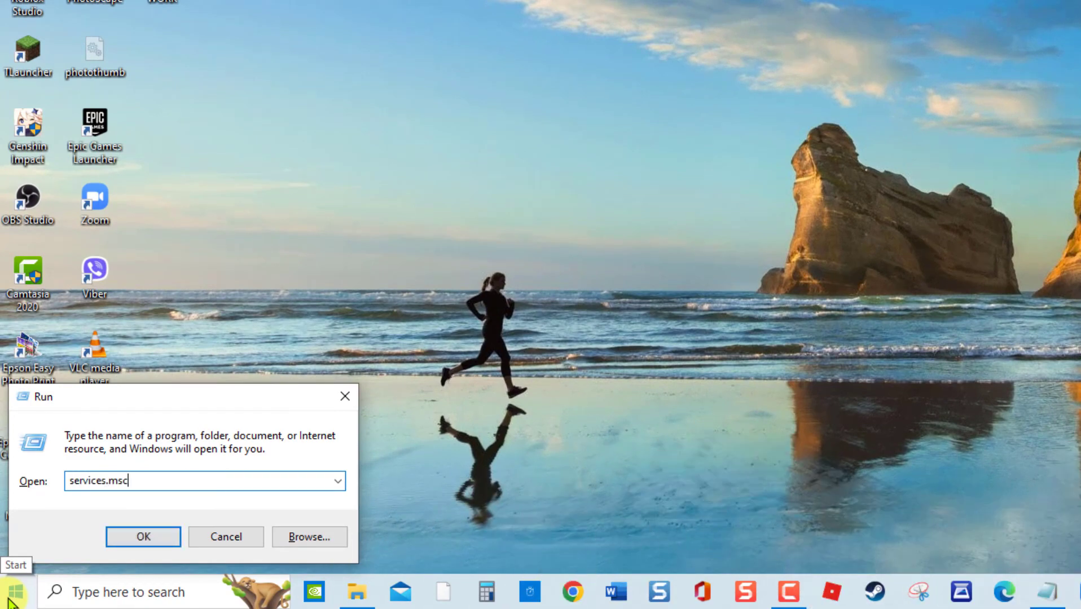
click(143, 536)
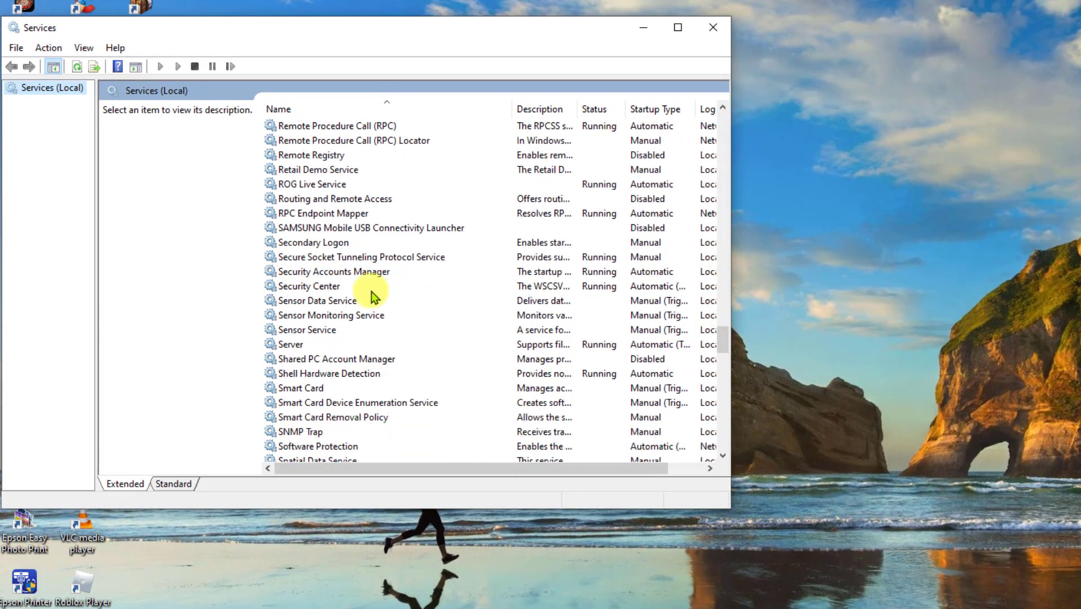
right_click(308, 286)
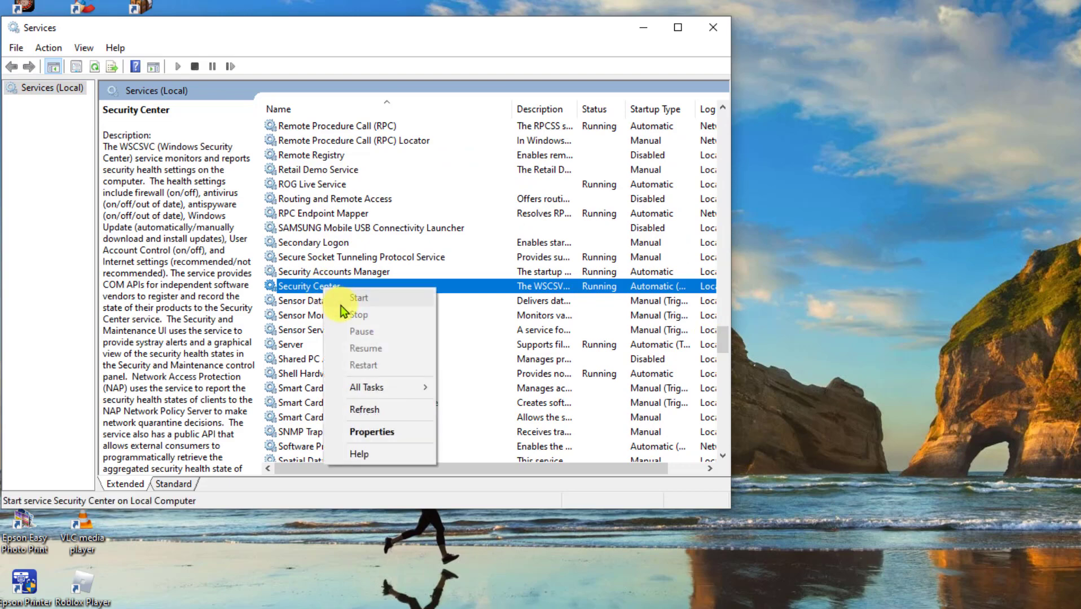
mouse_move(372, 365)
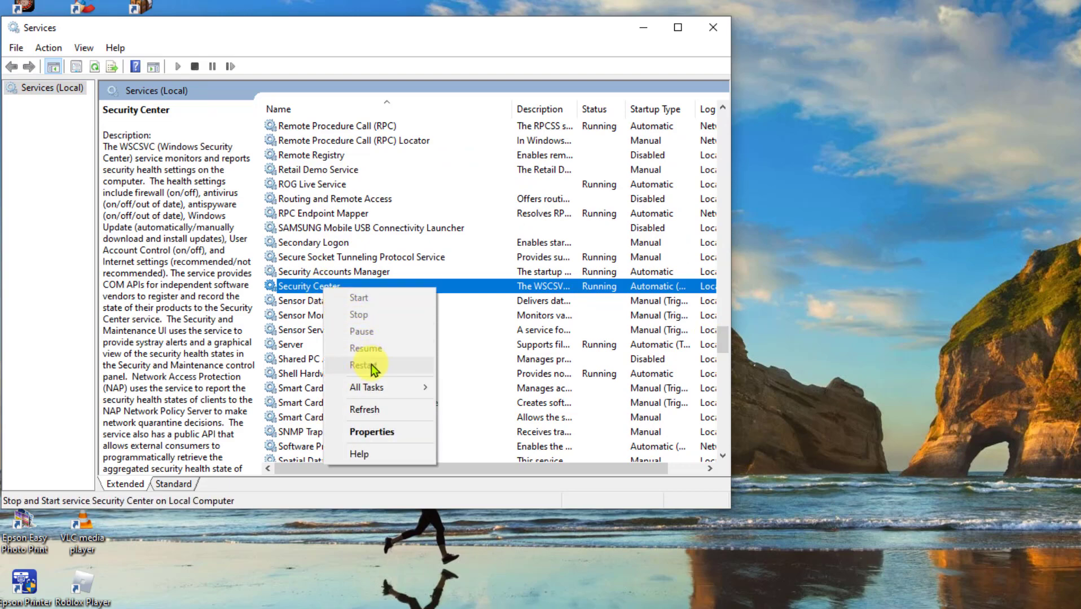
click(713, 28)
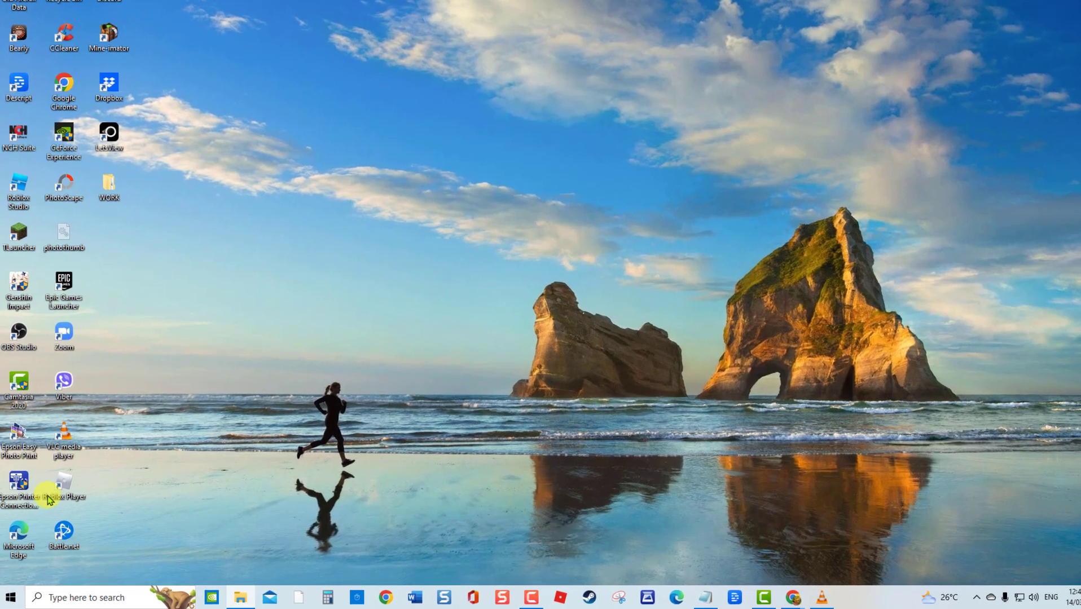
Run 'sc start WinDefend Enable' in an elevated Command Prompt, then close it
text(cmd)
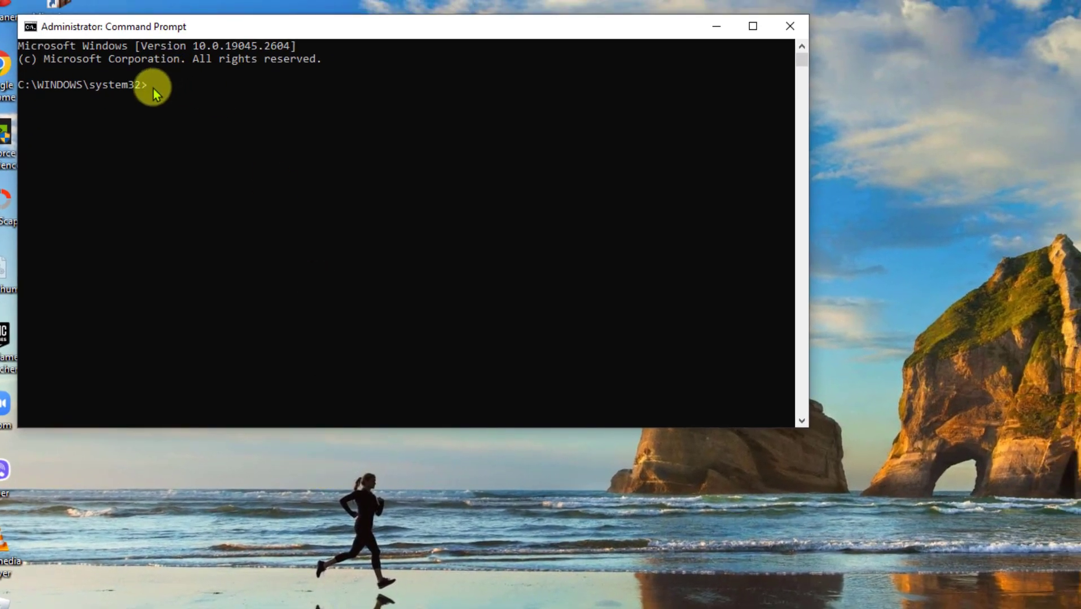
click(152, 90)
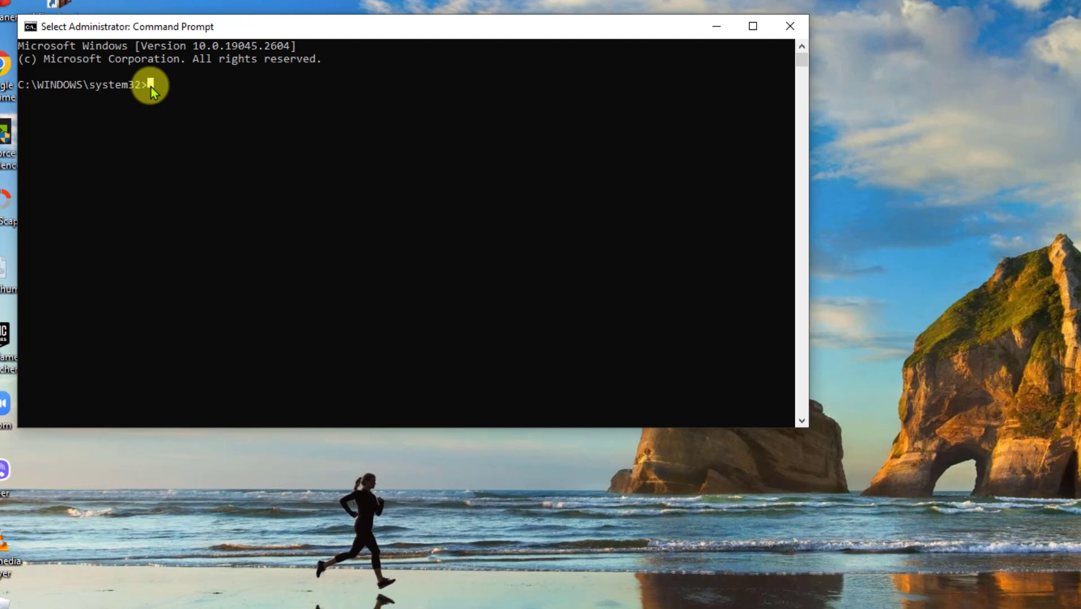
text(sc start WinDefend Enable)
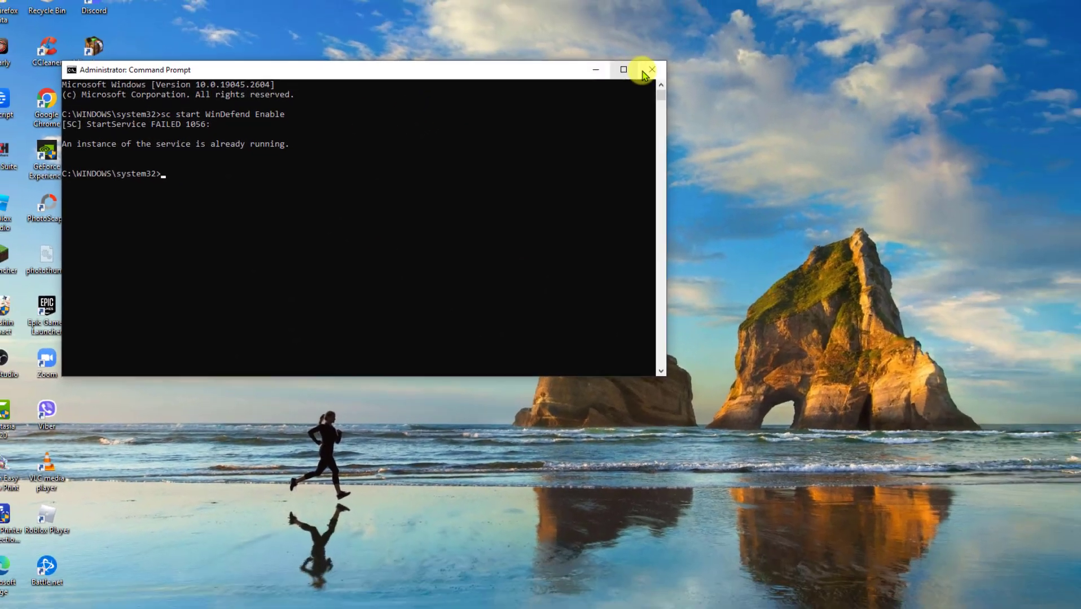
click(651, 69)
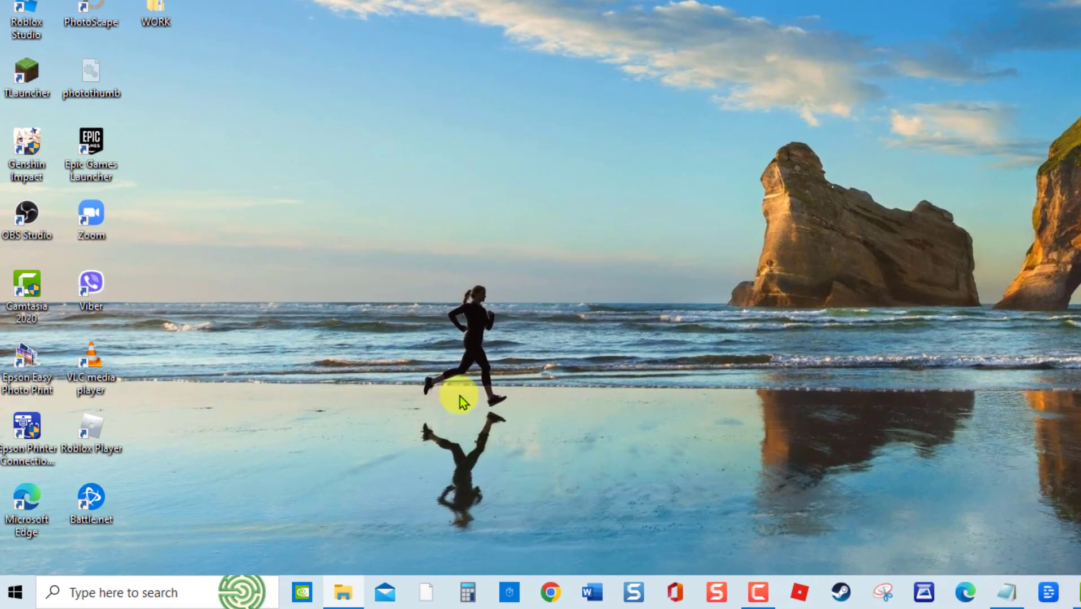
Run sfc /scannow in elevated cmd, then enter Dism.exe /online /cleanup-image /restorehealth
text(cmd)
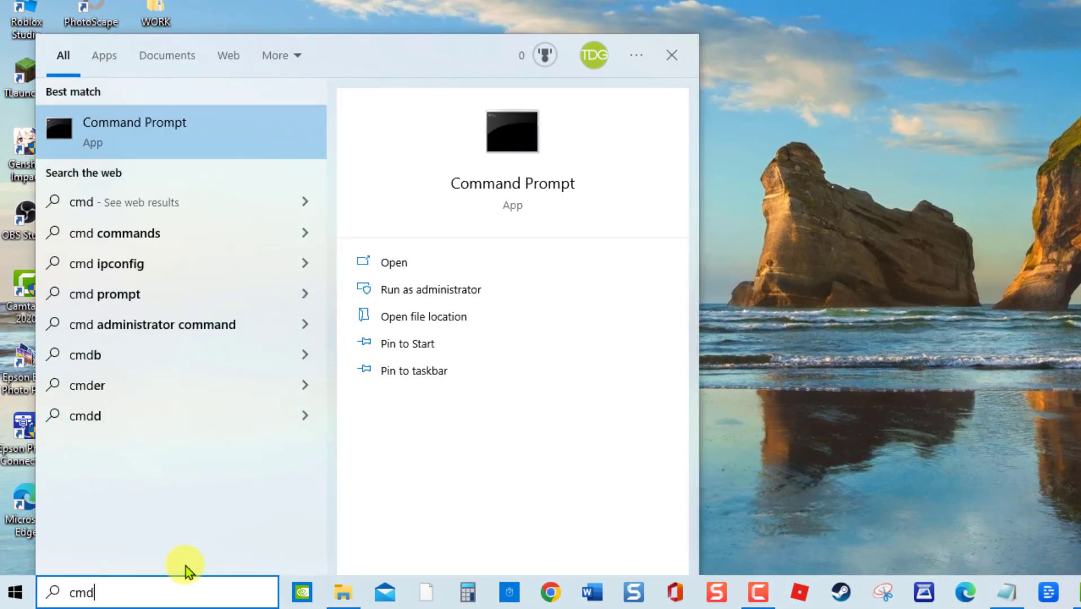
mouse_move(424, 375)
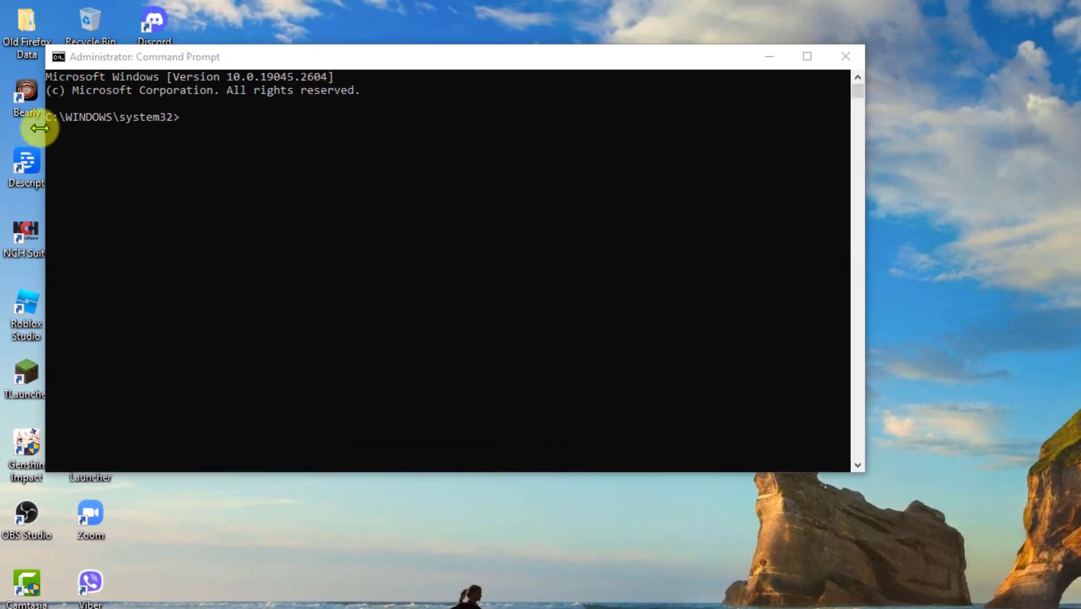
text(sfc/scannow)
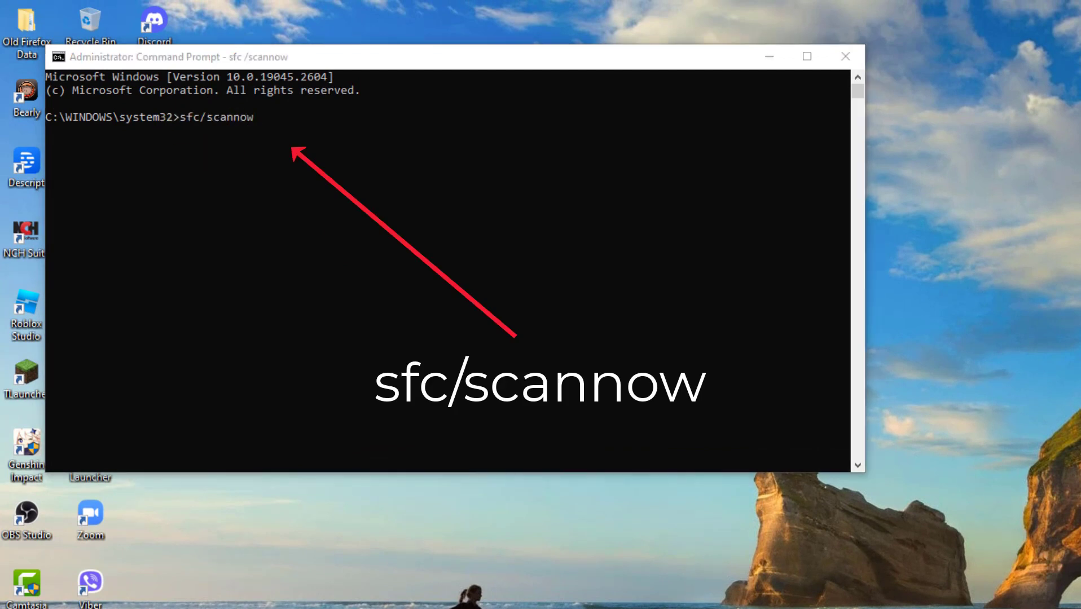
key(Enter)
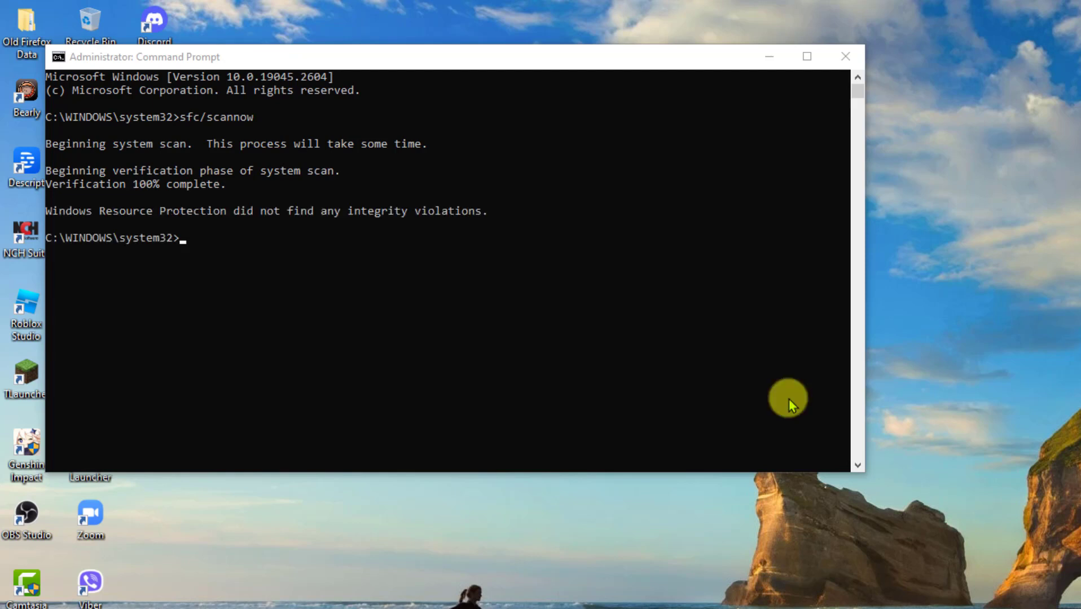
mouse_move(321, 352)
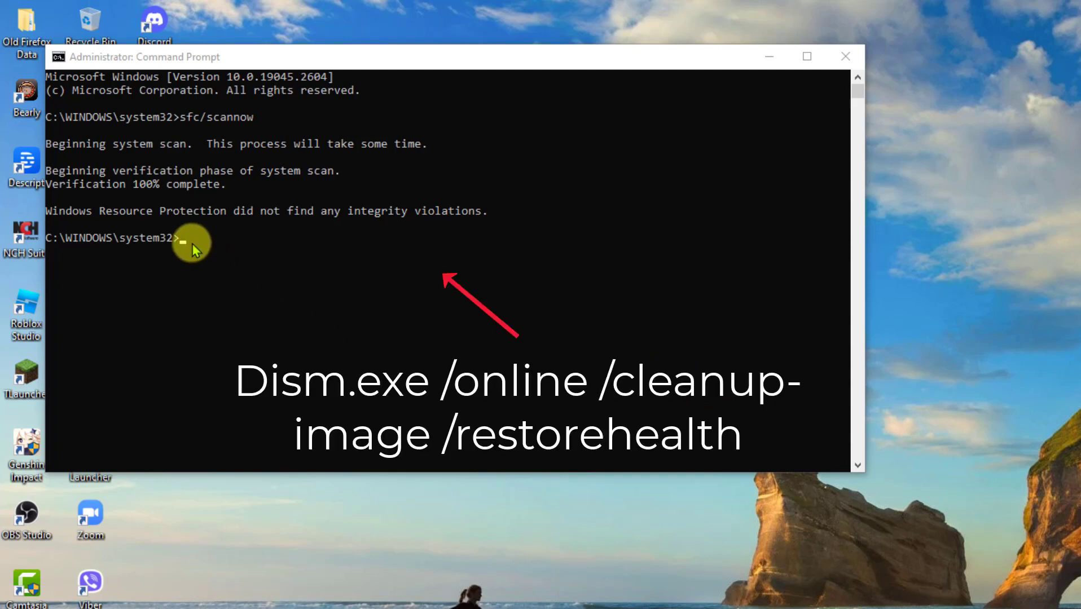
text(Dism.exe /online /cleanup-image /restorehealth)
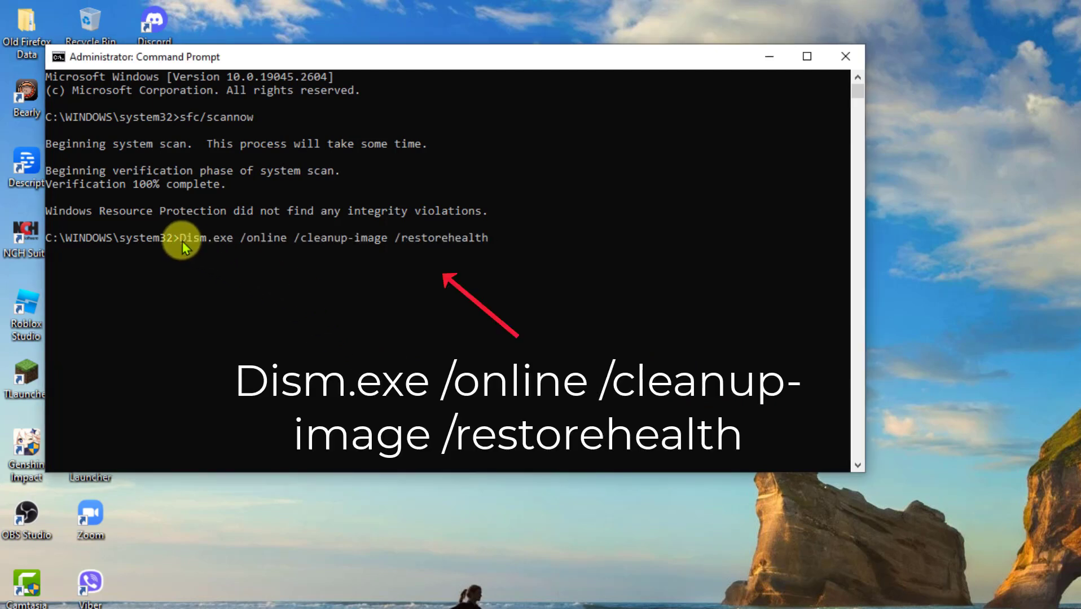
mouse_move(241, 262)
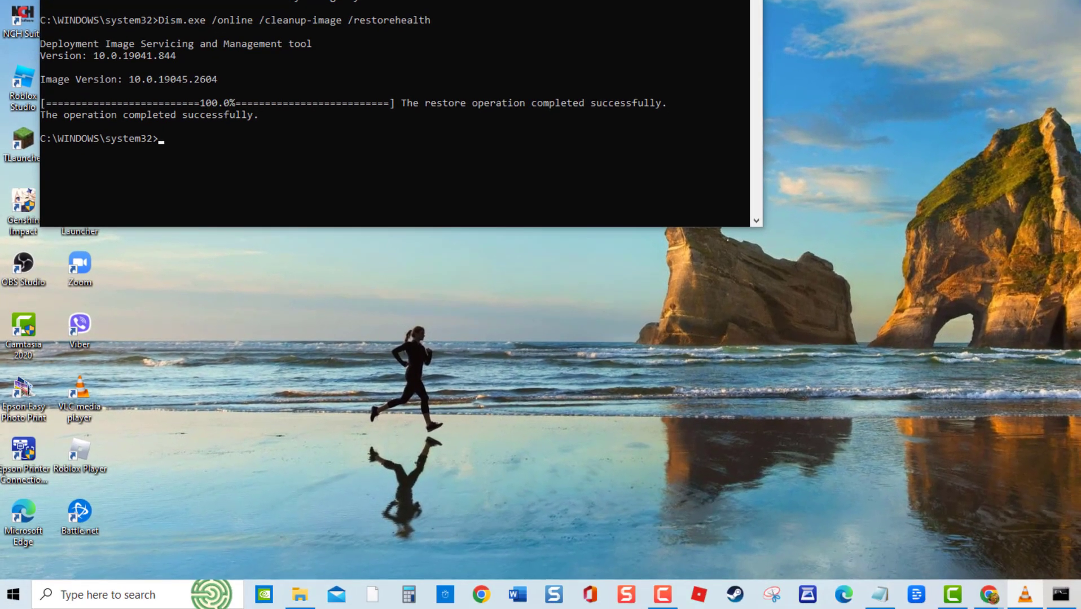
Restart the computer from the Start menu's Power options
click(16, 593)
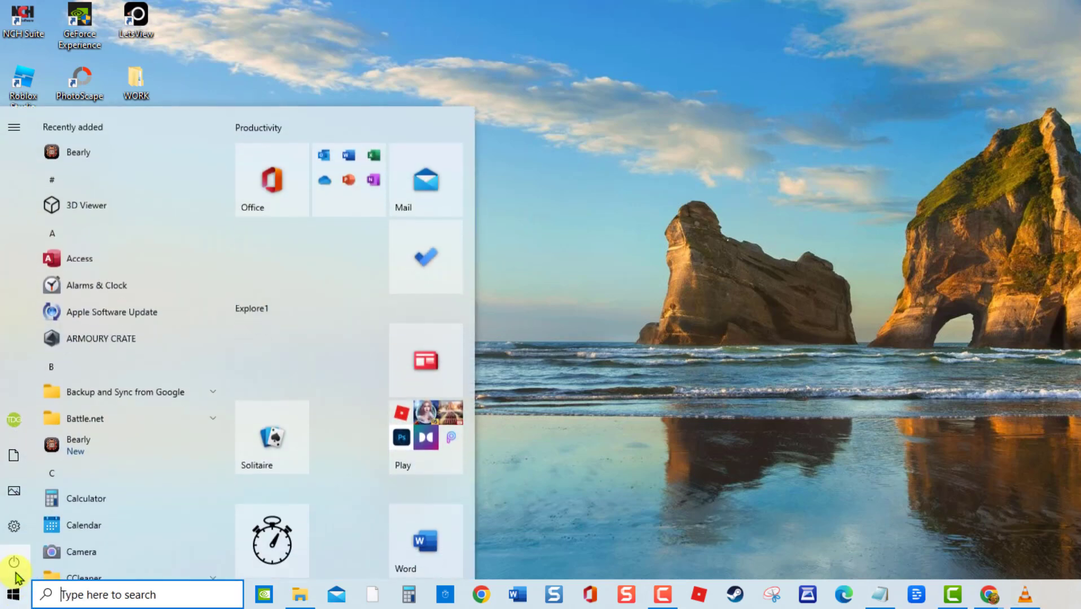
click(13, 561)
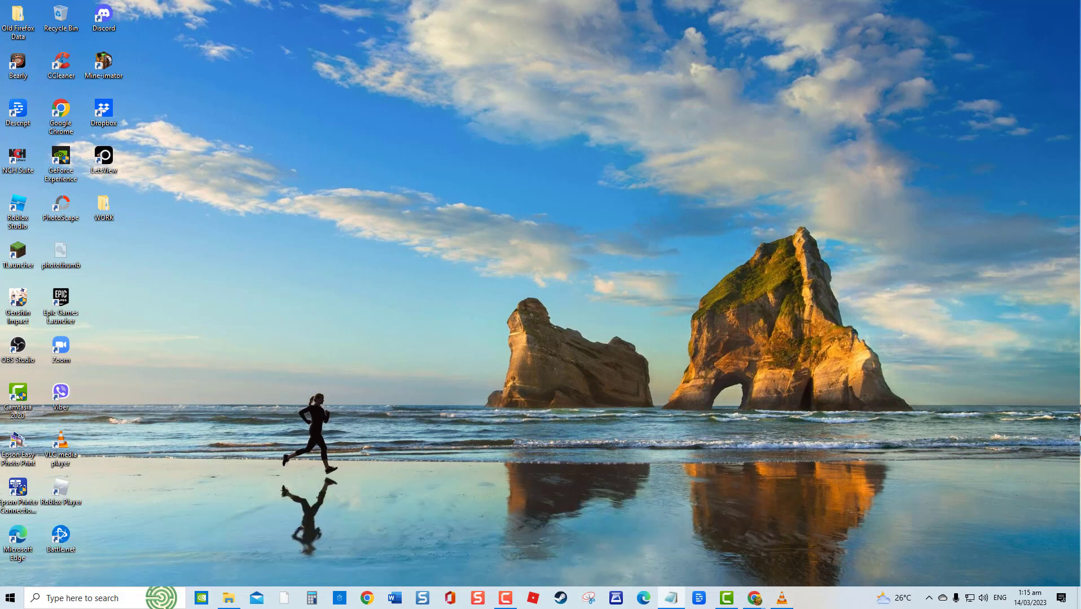
Launch regedit from the Run dialog
key(Win+r)
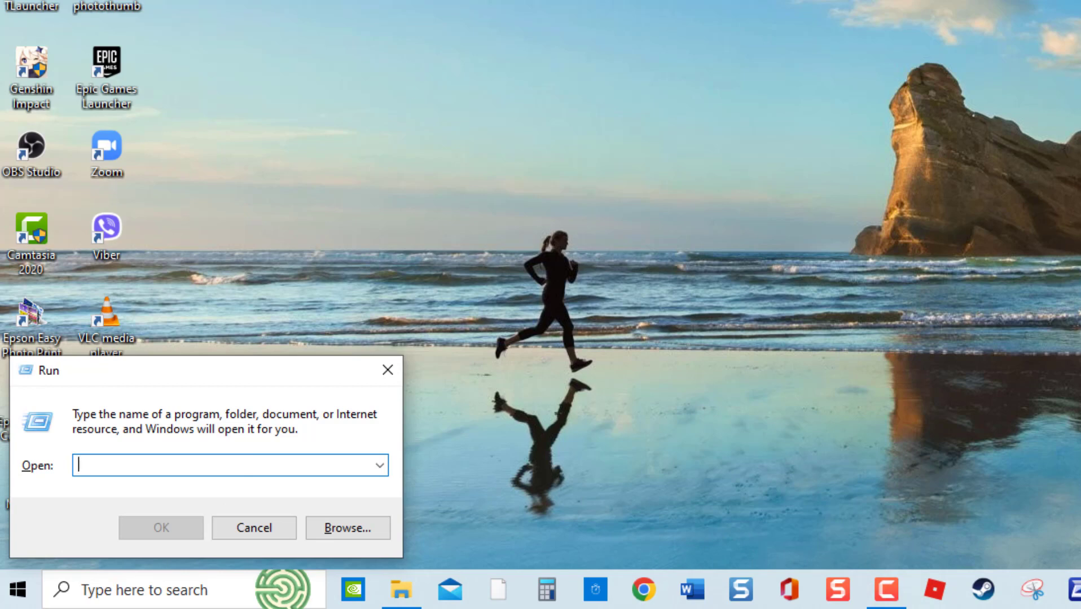
text(regedit)
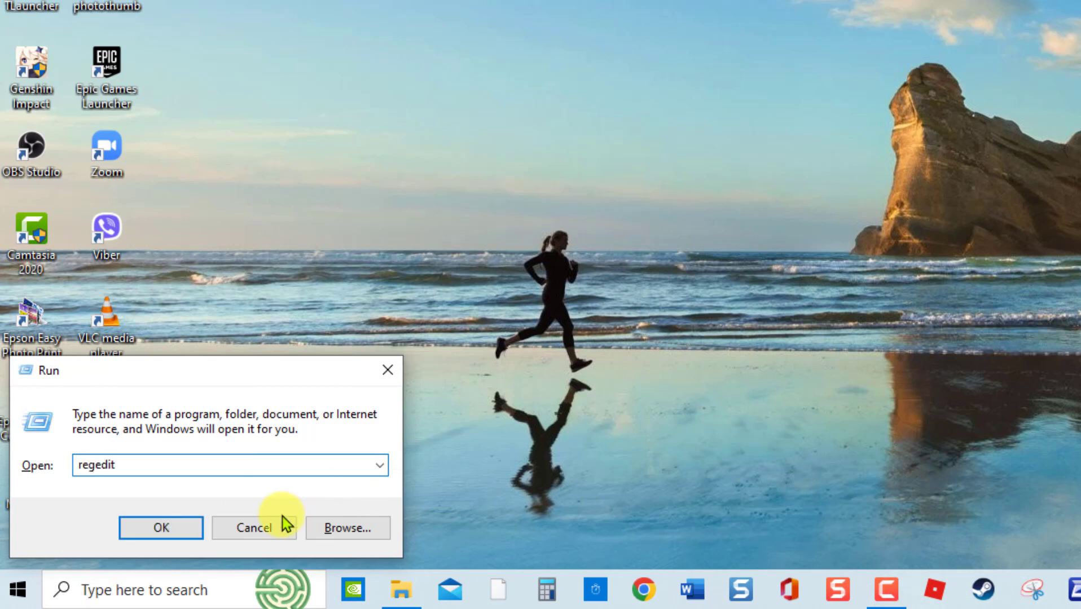
click(160, 528)
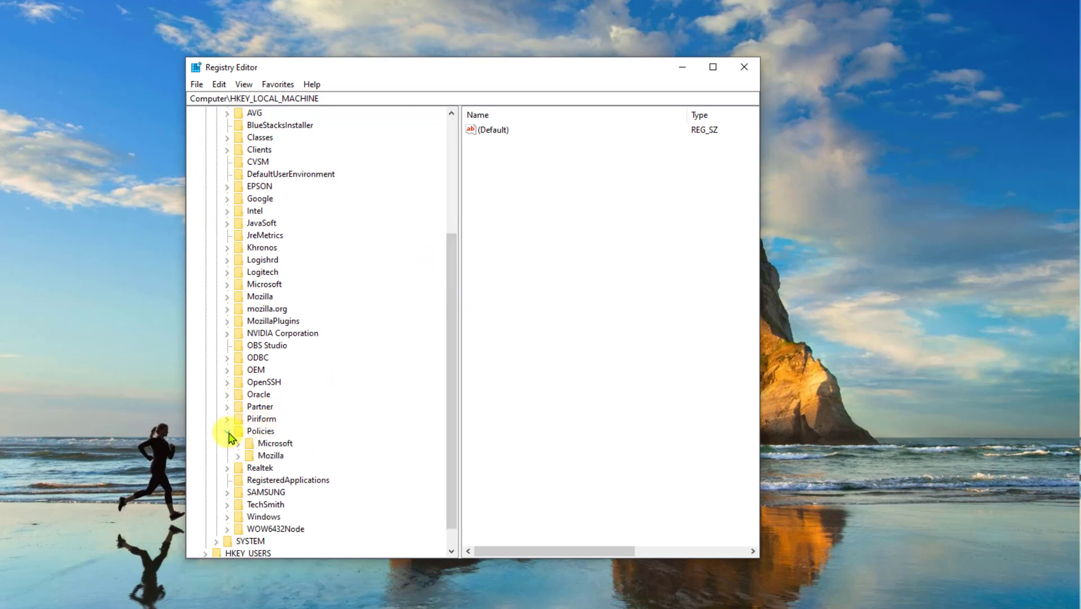
Create a DisableAntiSpyware DWORD (32-bit) under Policies\Microsoft\Windows Defender
click(232, 431)
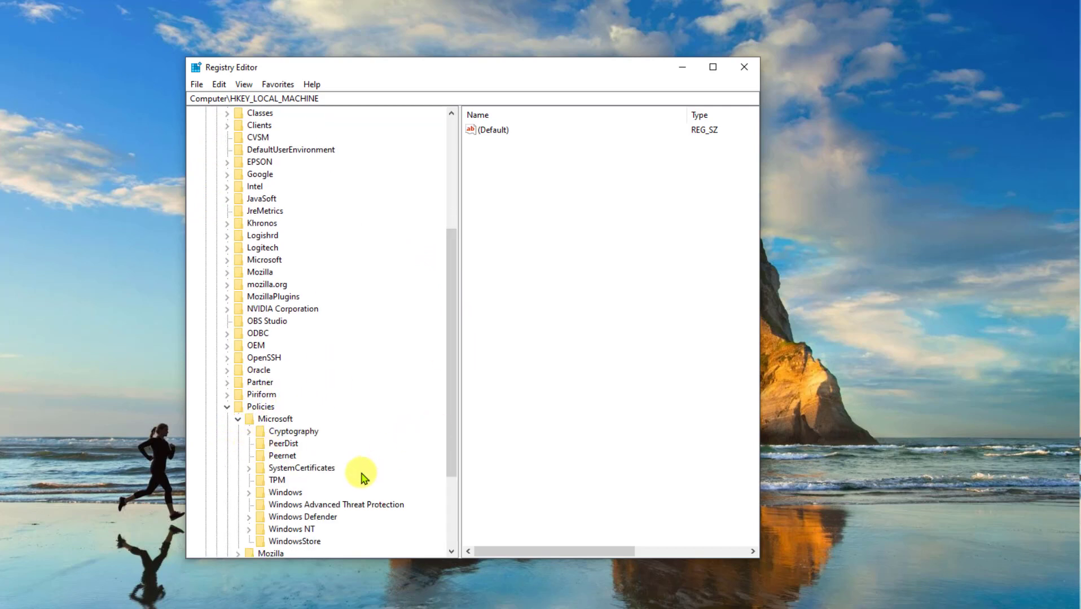
click(250, 516)
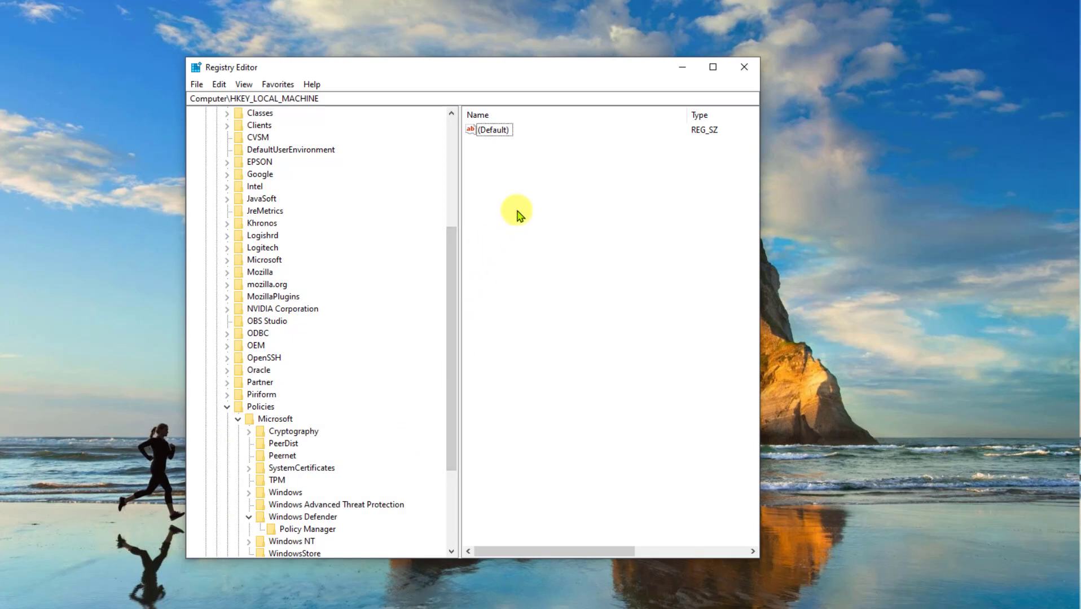
right_click(517, 213)
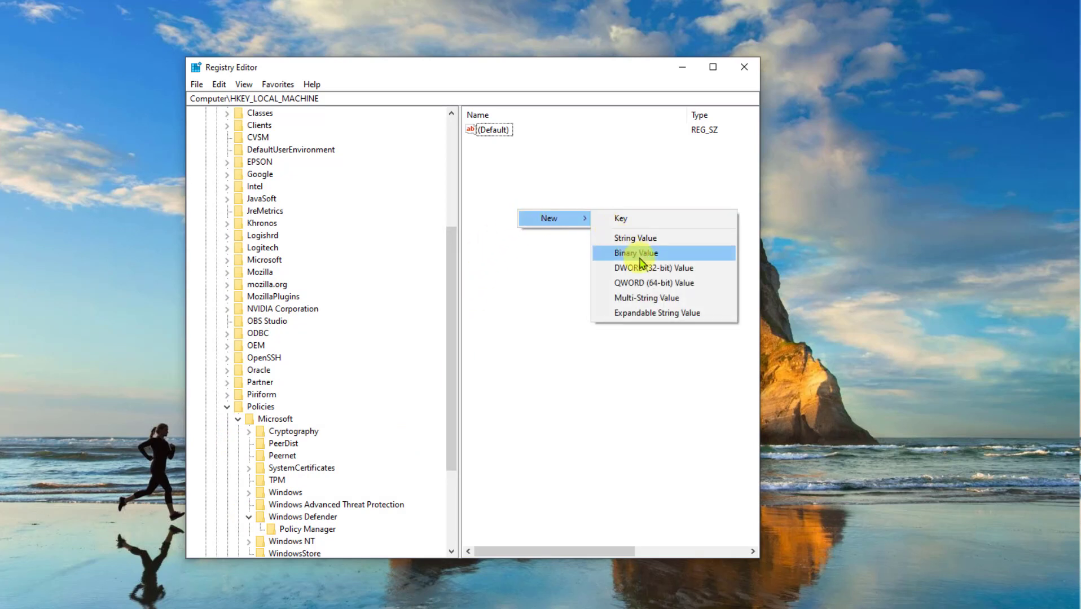
click(654, 268)
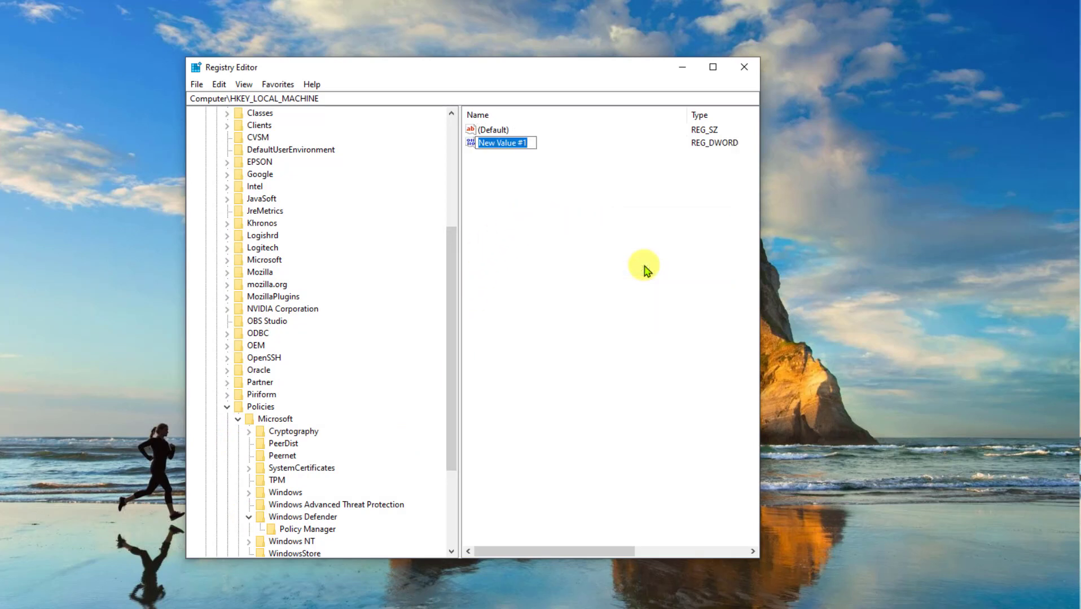
text(DisableAntiSpyware)
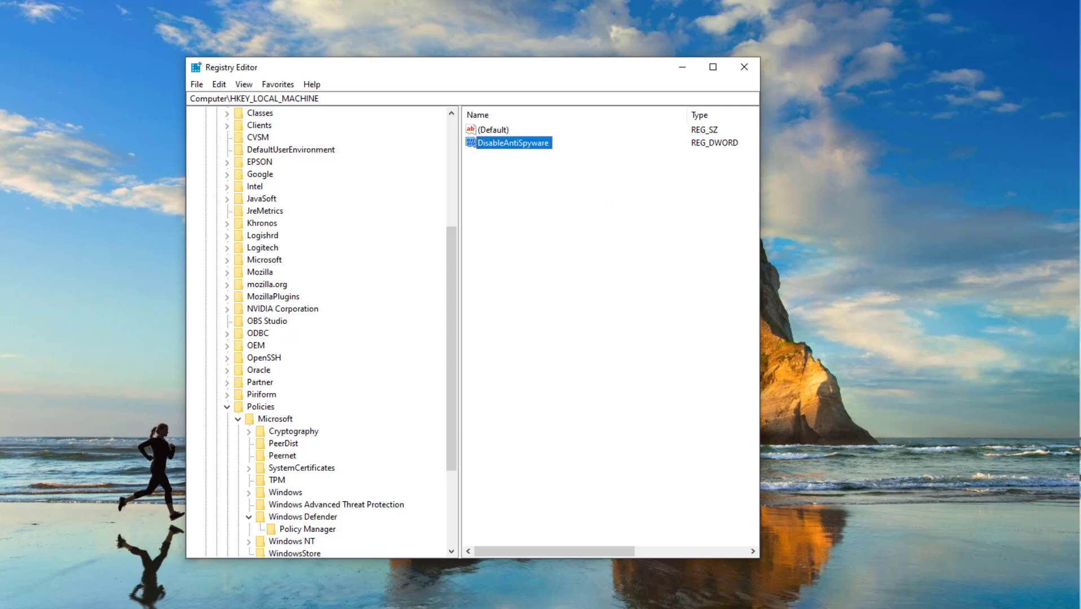
click(589, 244)
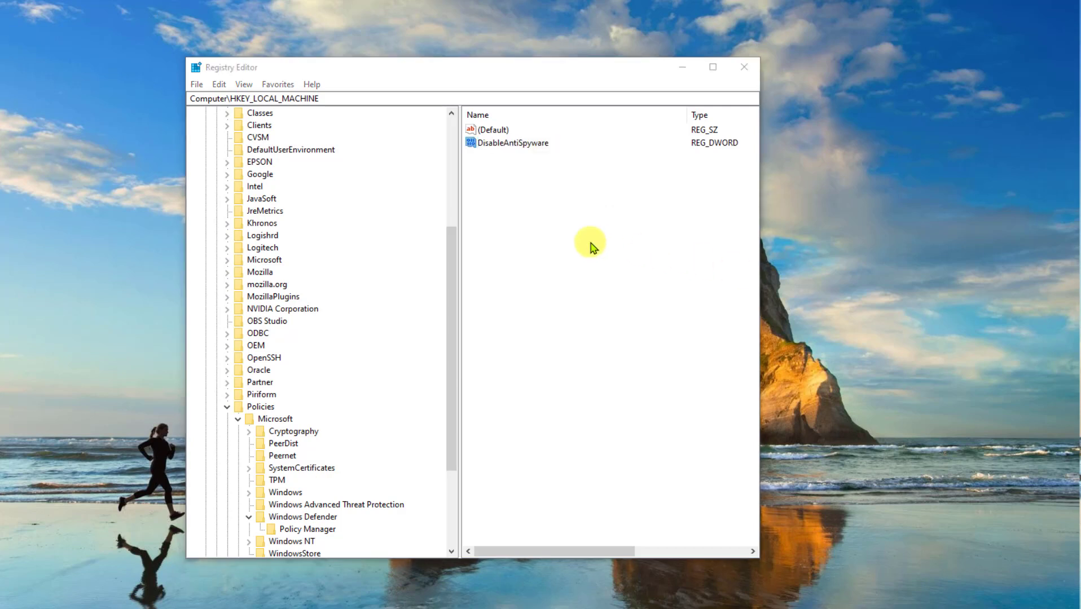
Add a DisableAntiVirus DWORD and open DisableAntiSpyware's value data for editing
right_click(590, 245)
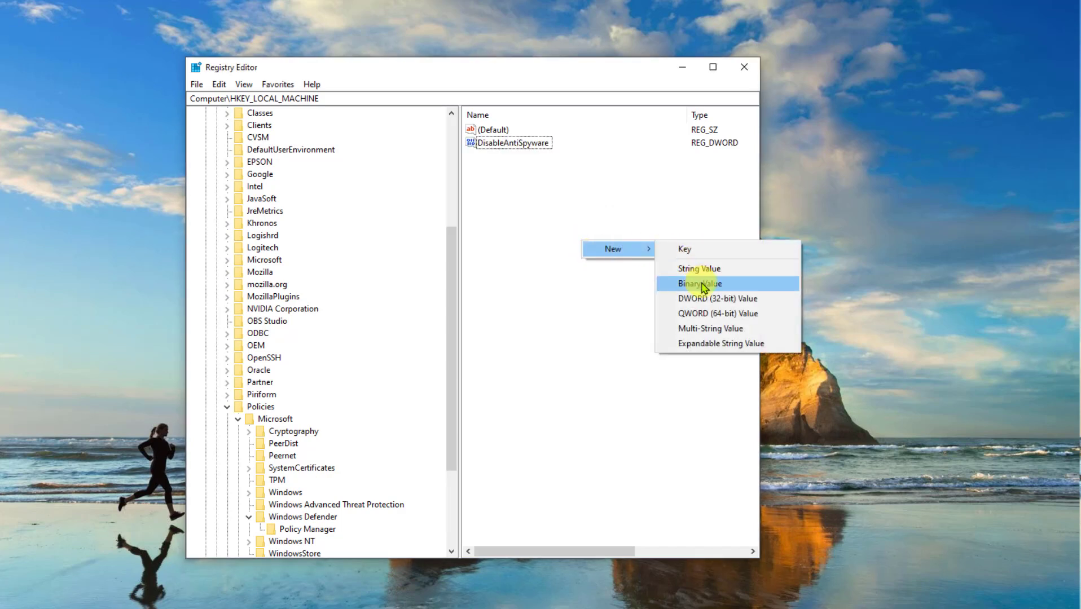
click(717, 298)
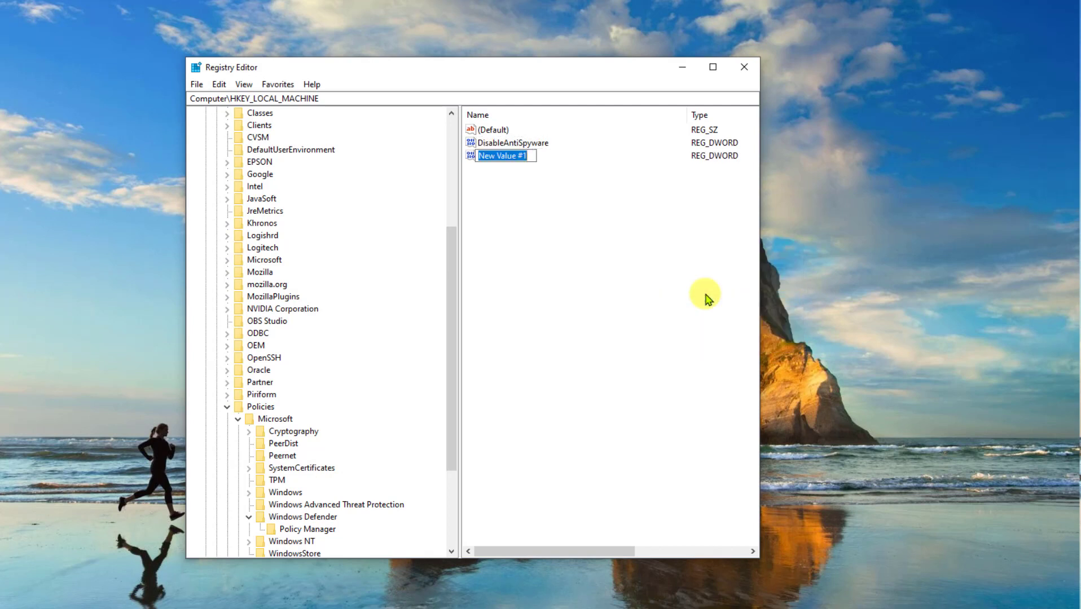
text(DisableAntiVirus)
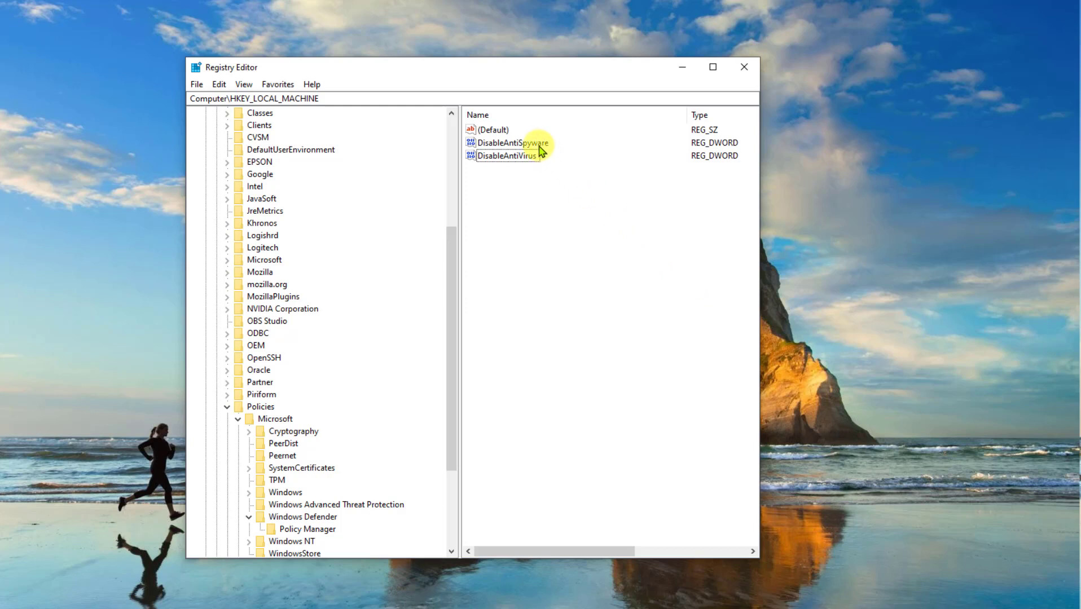
double_click(512, 142)
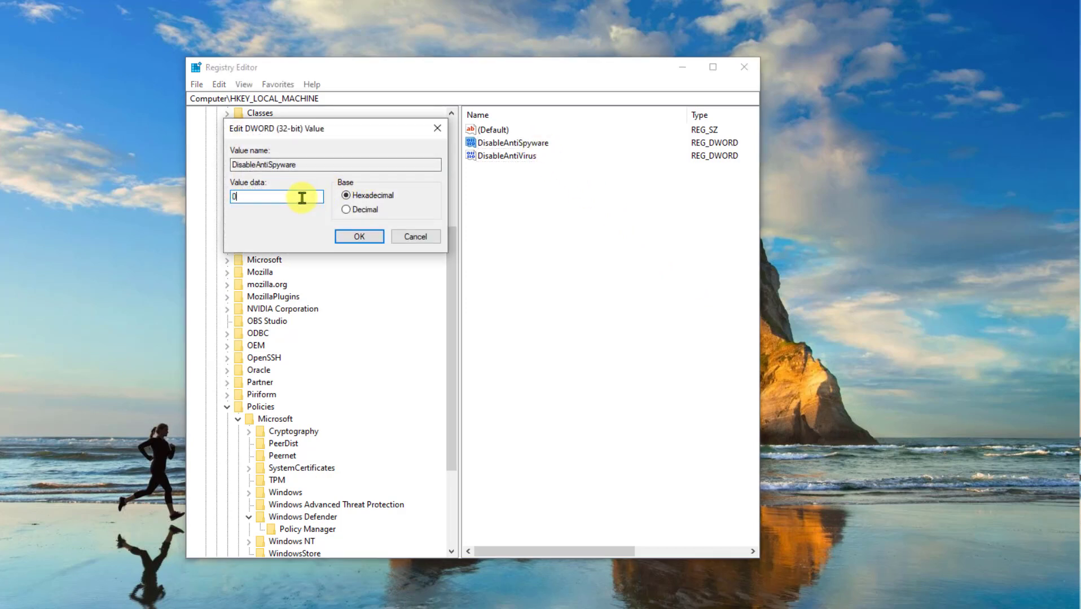